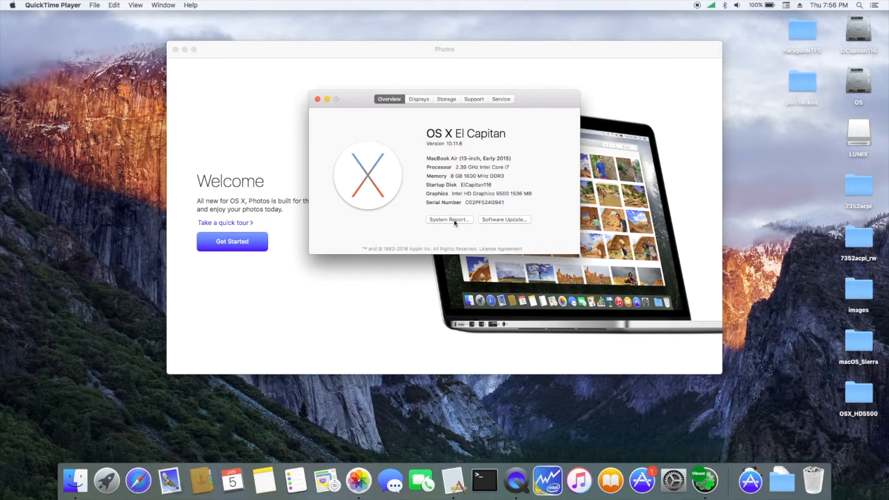
Request the full System Report from the About This Mac overview.
click(447, 220)
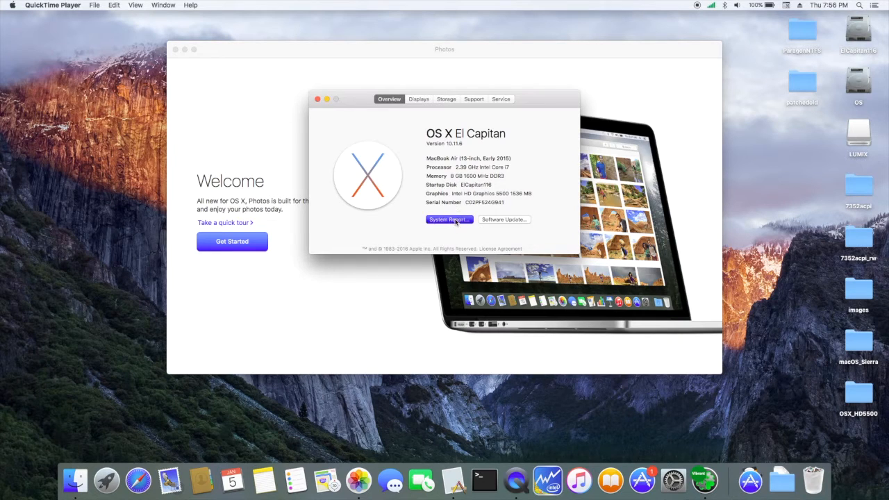
Review Audio, Ethernet Cards, Graphics/Displays (video memory), Software and Wi-Fi sections of the report.
click(447, 219)
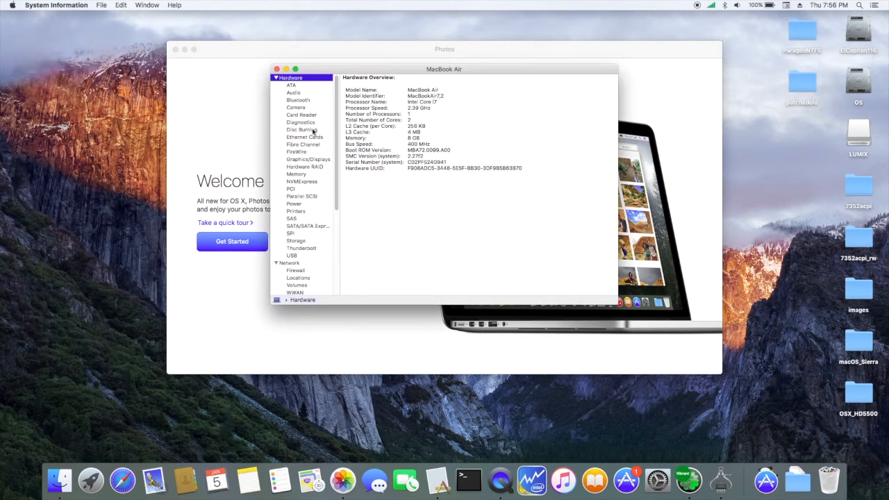
click(292, 92)
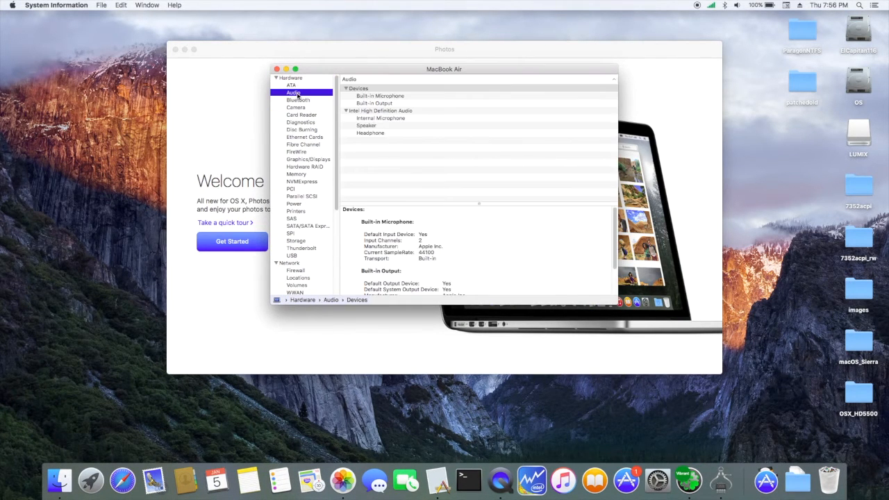
mouse_move(304, 137)
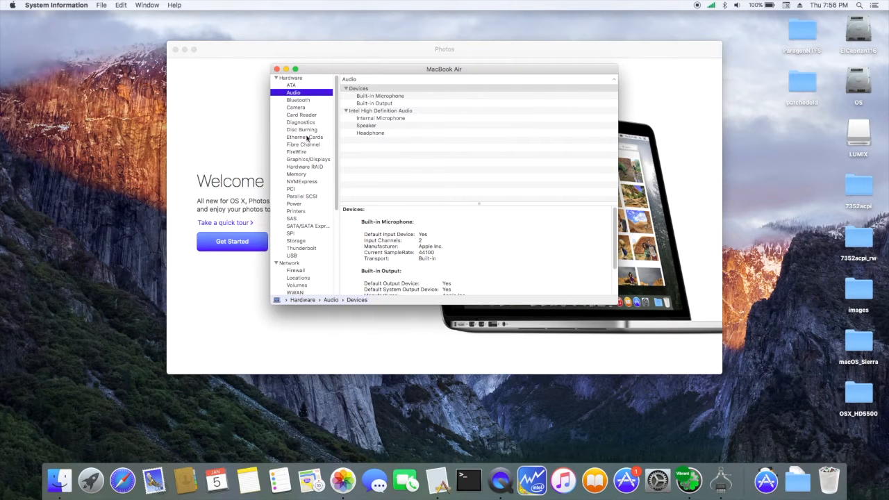
click(304, 137)
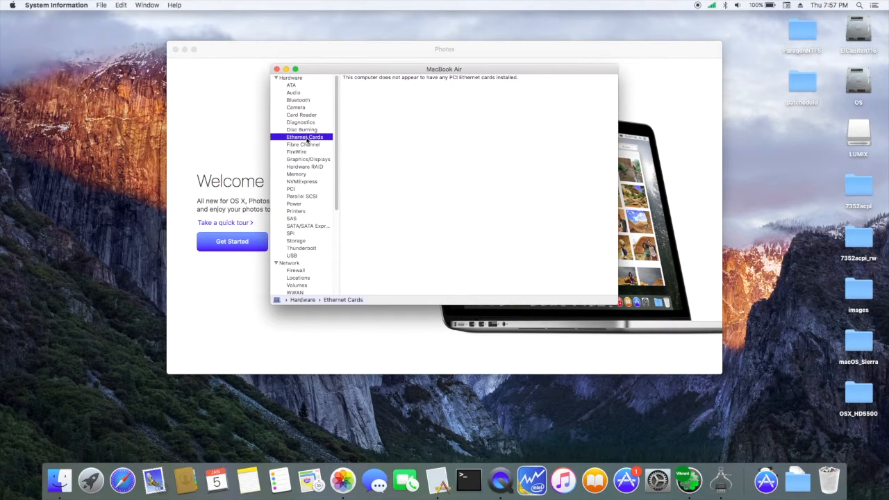
click(301, 114)
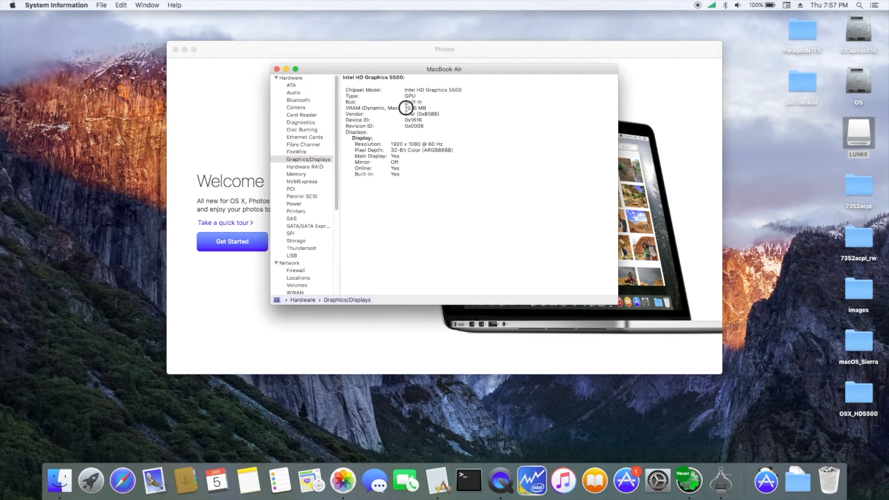
double_click(415, 108)
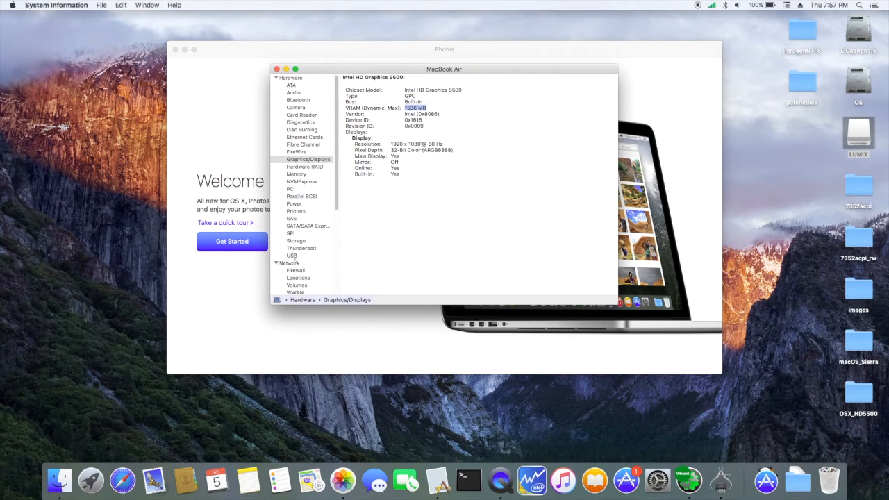
click(288, 172)
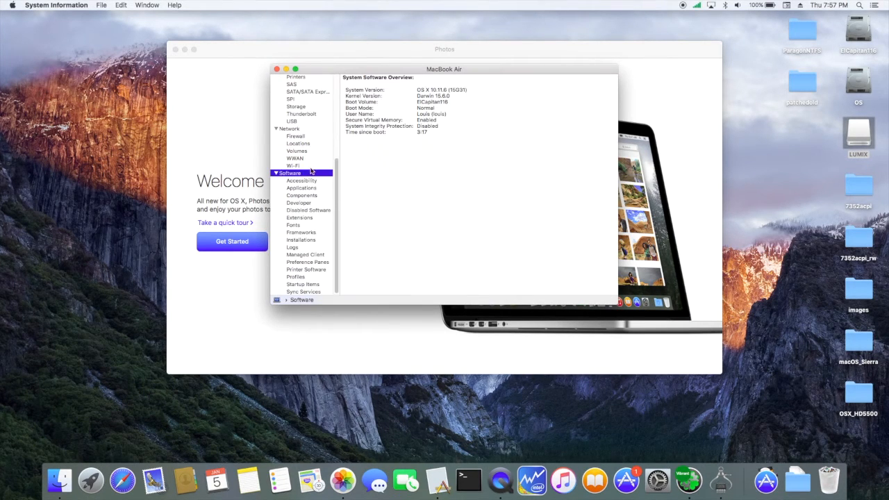
click(292, 165)
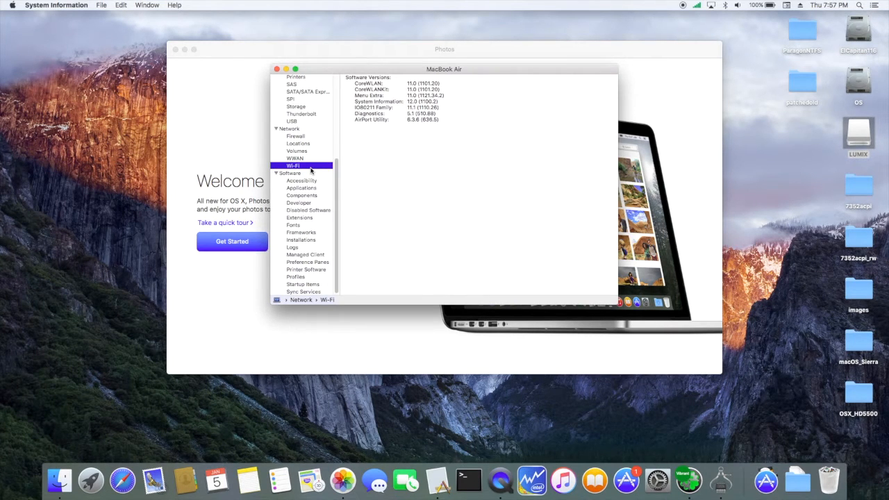
mouse_move(417, 156)
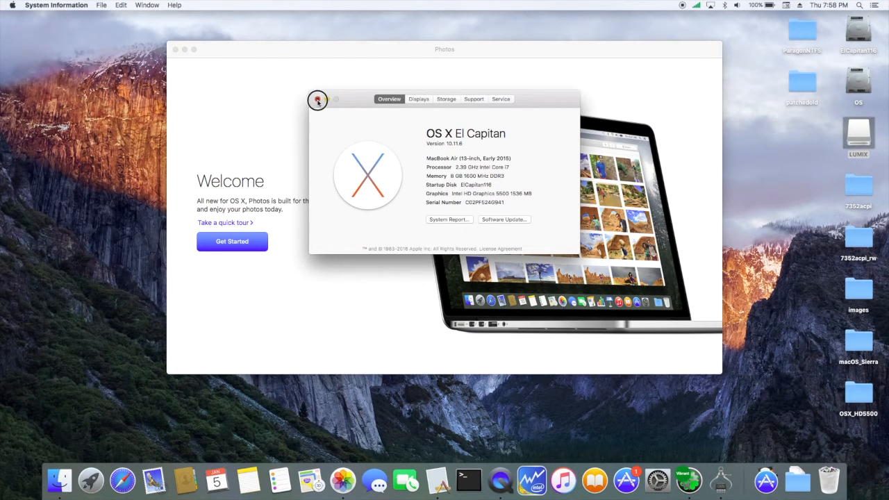
Close the Mac overview, launch DPCIManager to check detected devices, then close it.
click(317, 100)
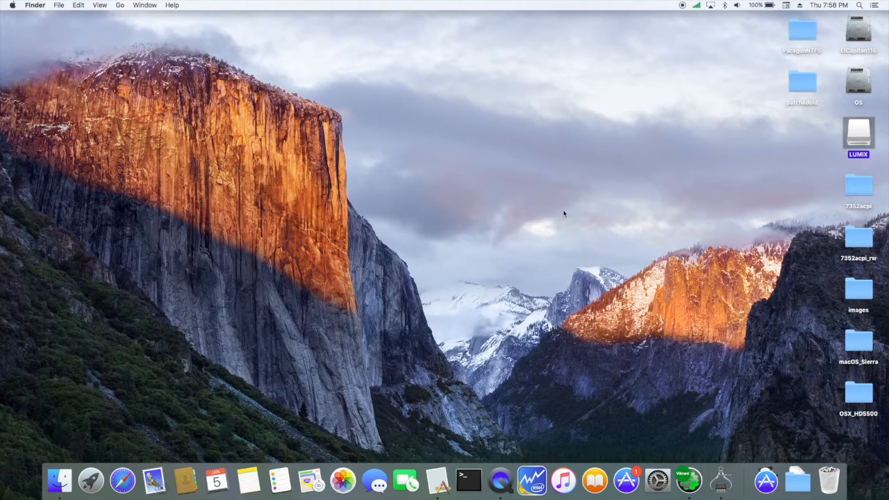
click(759, 6)
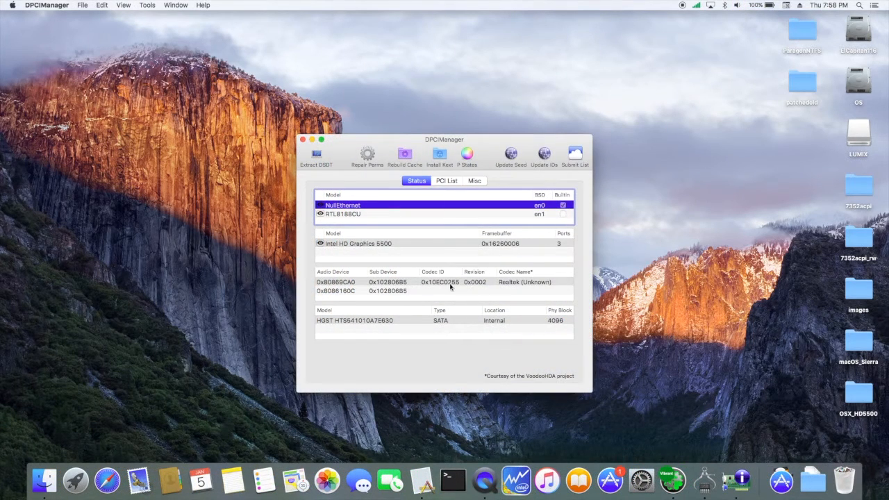
click(303, 139)
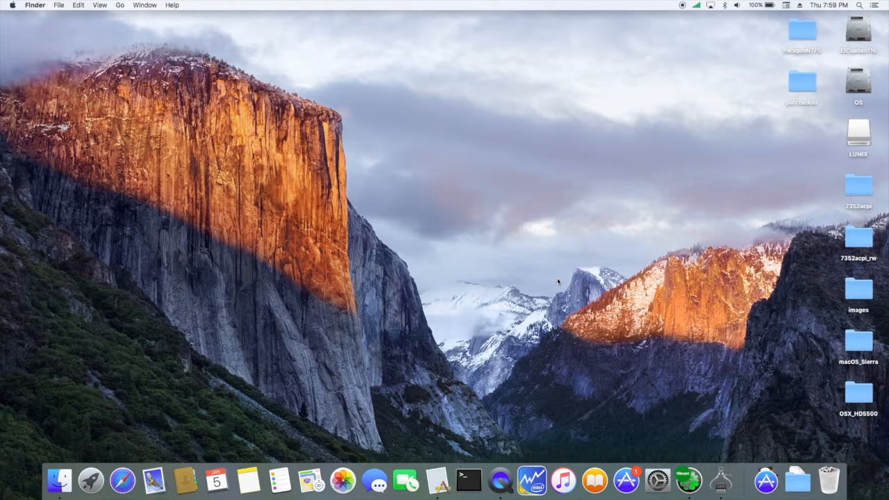
mouse_move(410, 326)
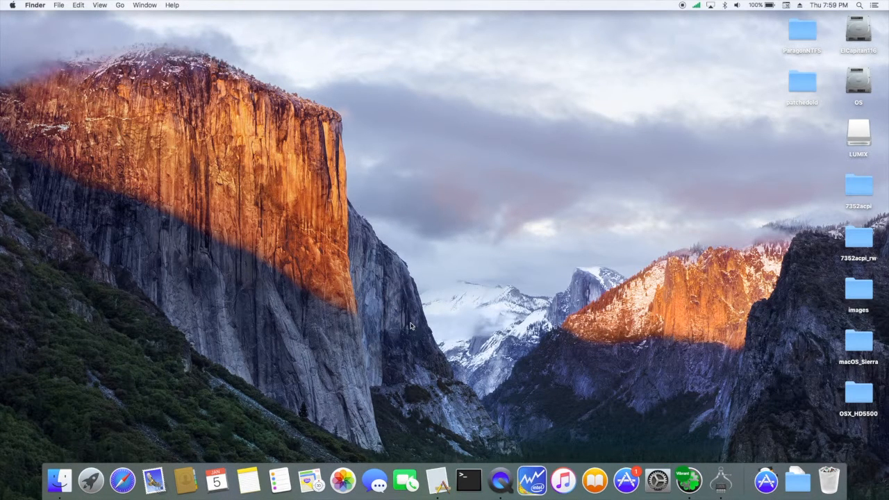
mouse_move(431, 358)
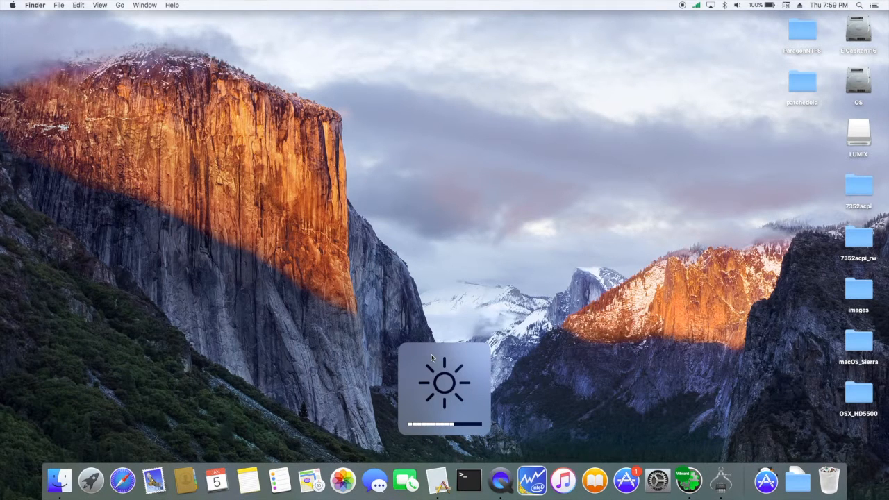
Lower the built-in display brightness to about half in the Displays settings.
key(volume_up)
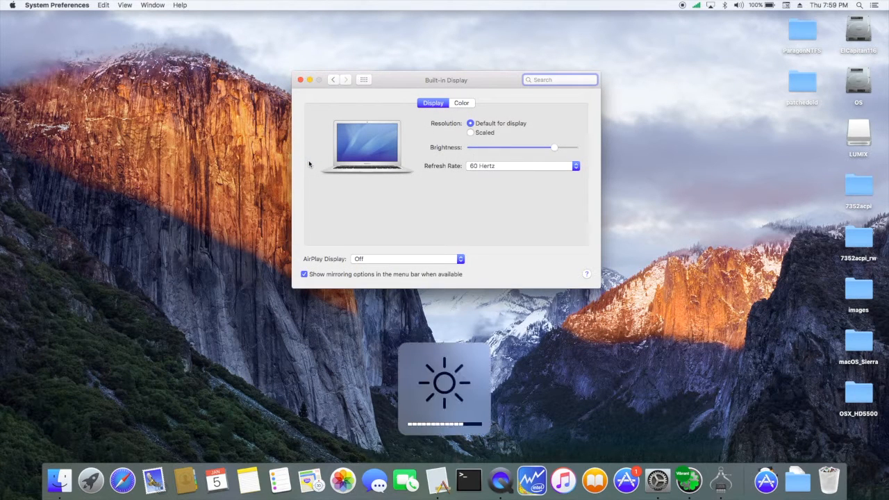
drag(552, 147, 523, 148)
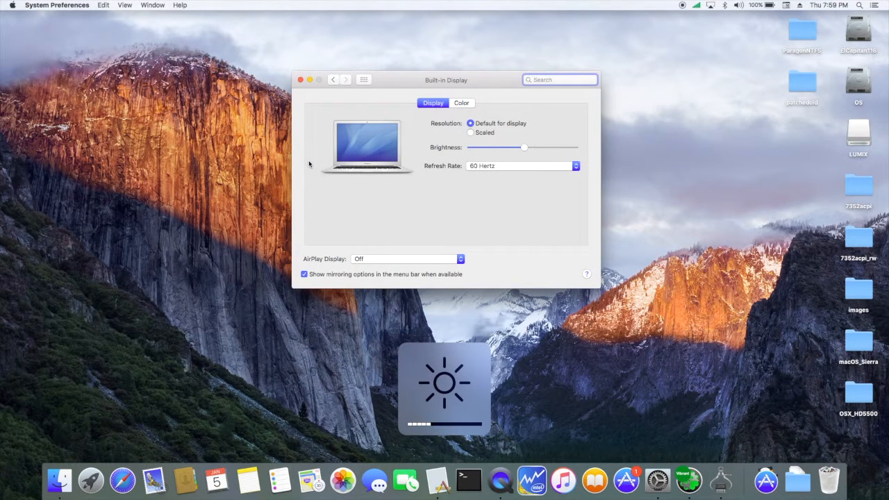
Return System Preferences to its main grid of all preference panes.
click(363, 79)
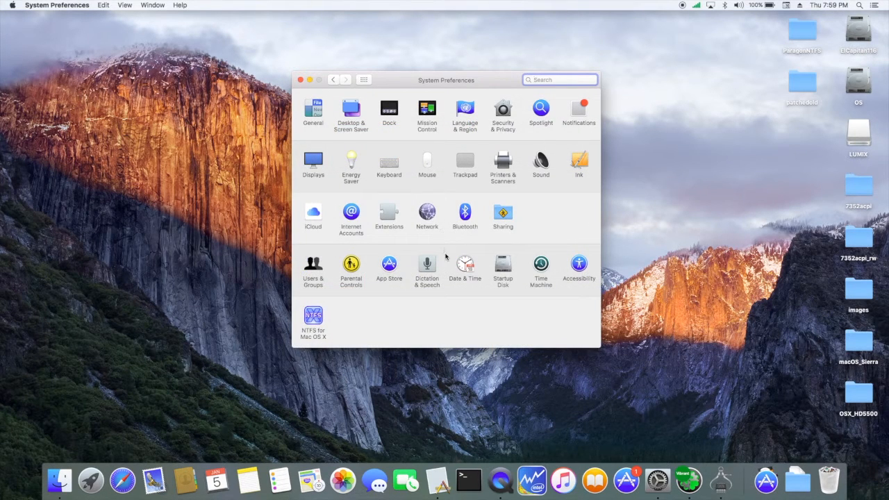
mouse_move(442, 239)
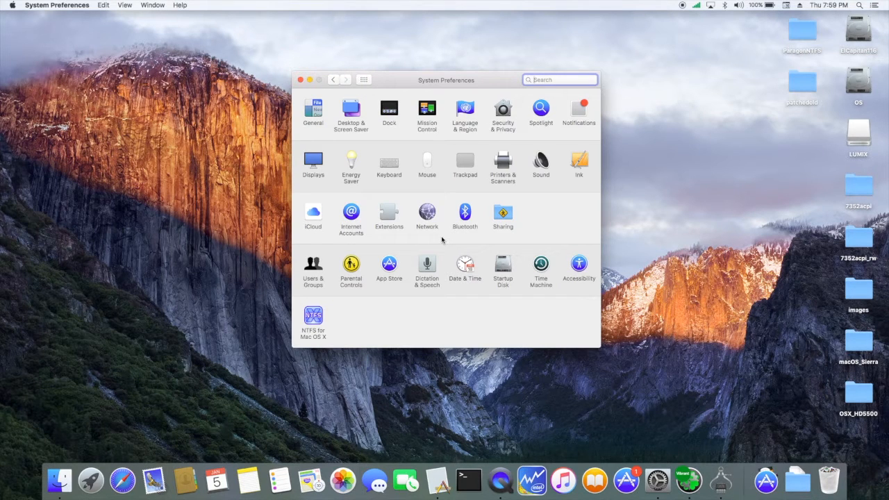
mouse_move(653, 387)
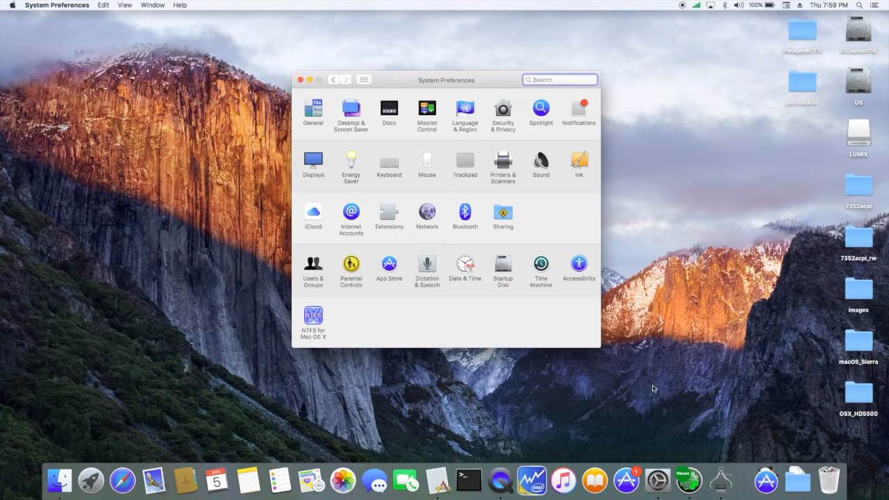
mouse_move(765, 480)
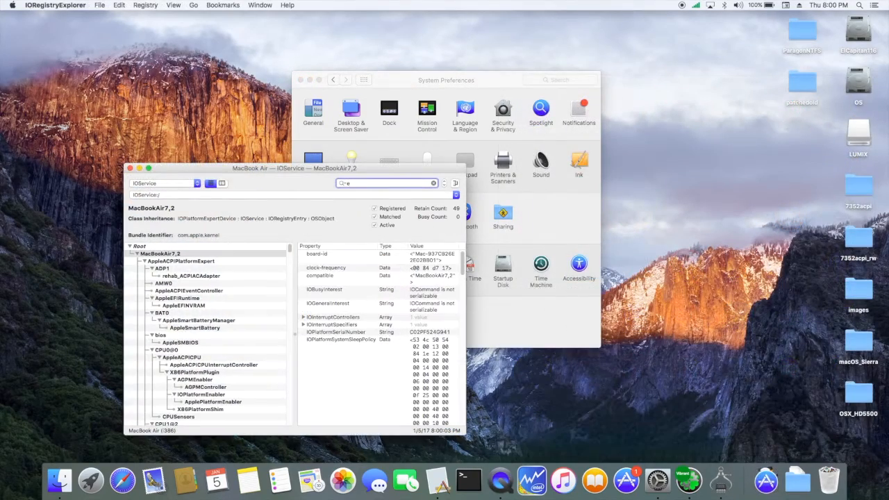
Search IORegistryExplorer for the en0 interface, then launch HandBrake from the Applications list.
text(en0)
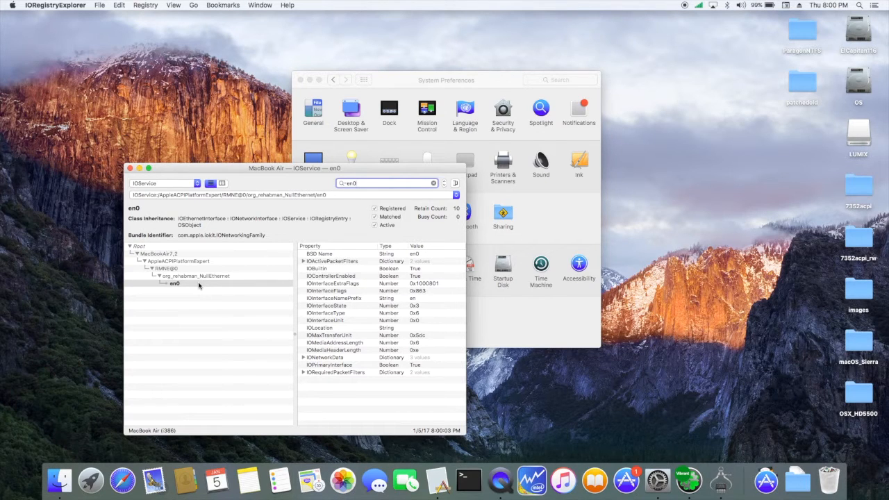
key(Backspace)
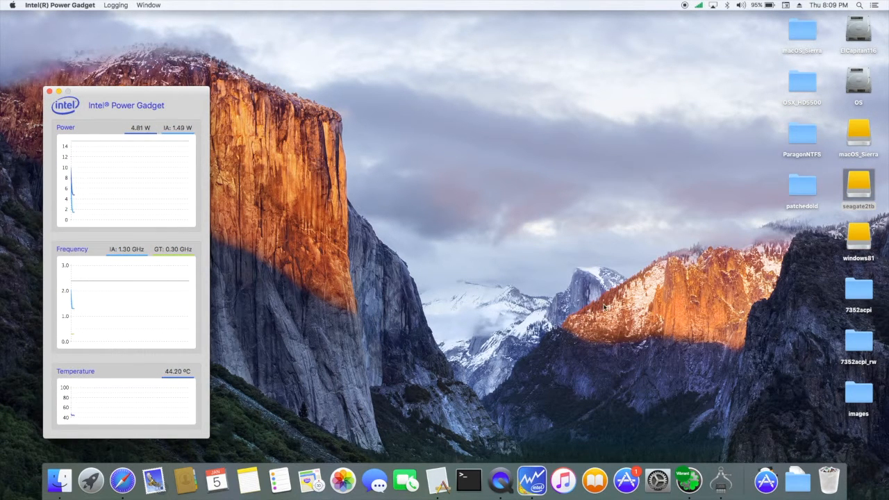
click(764, 481)
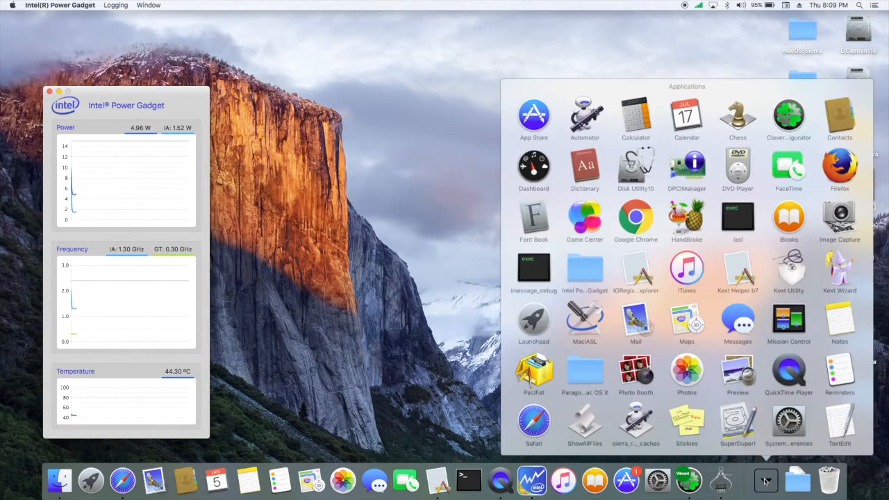
click(686, 222)
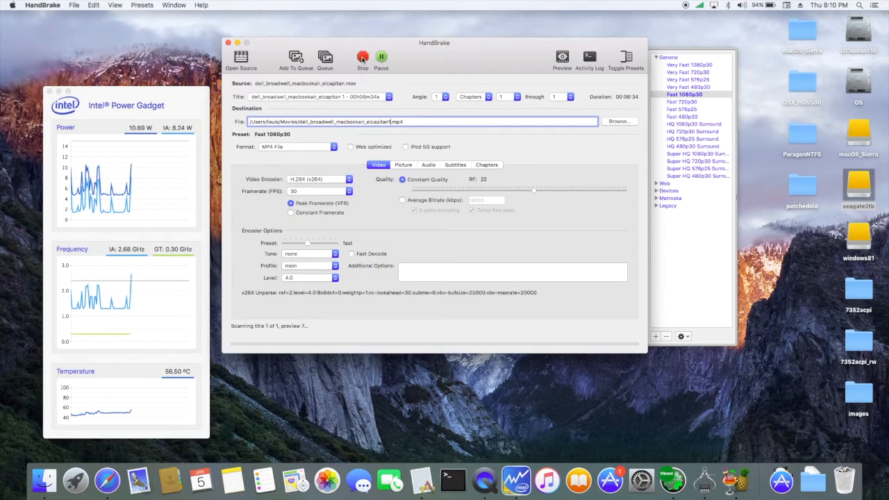
Start encoding the clip with Fast 1080p30, then ask to stop the encode.
click(363, 57)
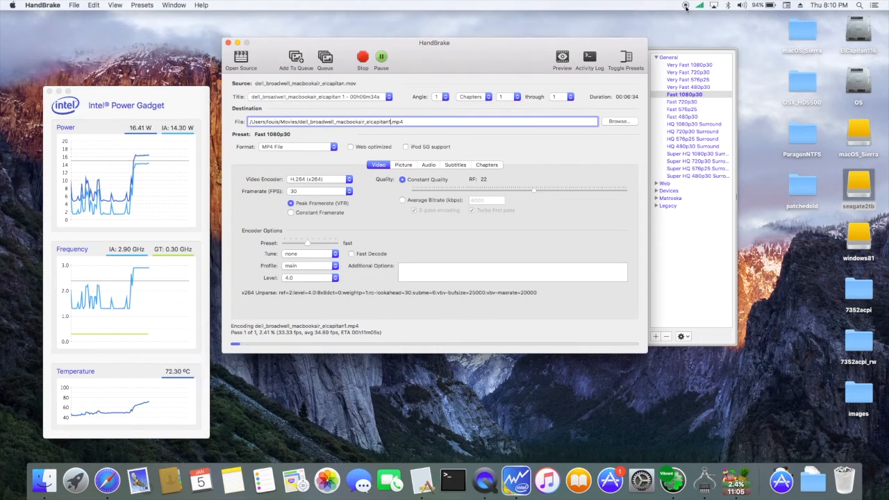
mouse_move(545, 165)
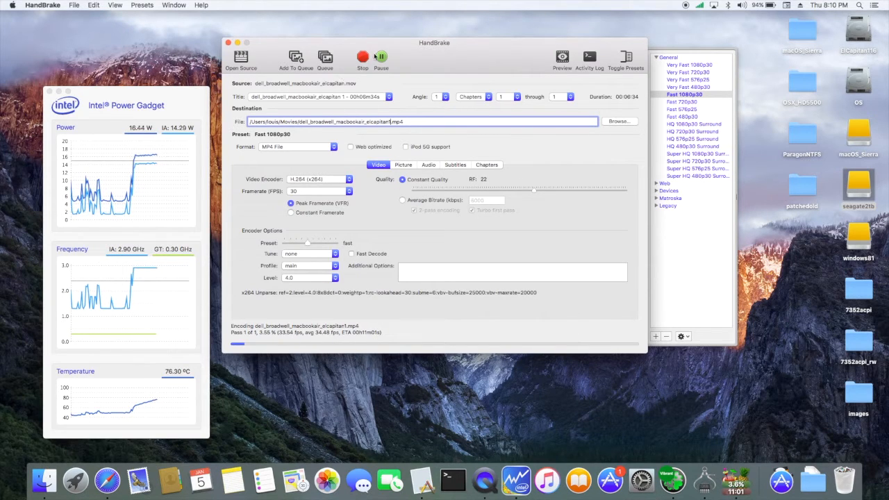
click(361, 59)
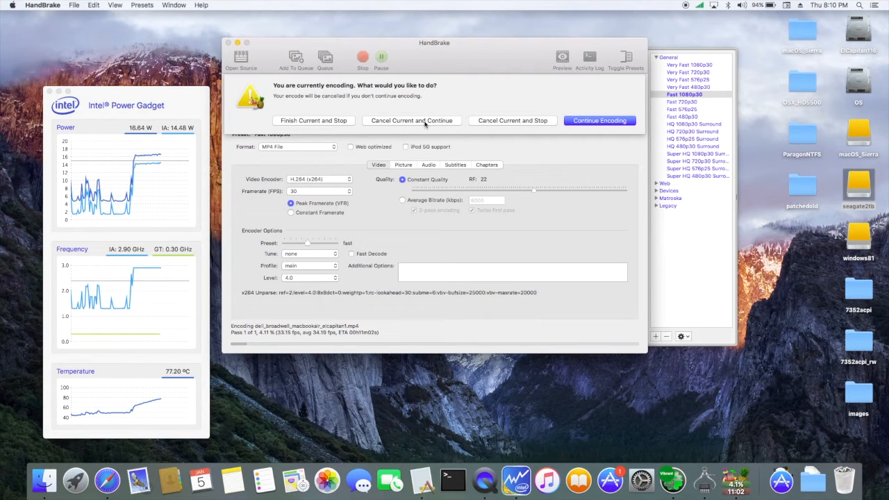
mouse_move(512, 120)
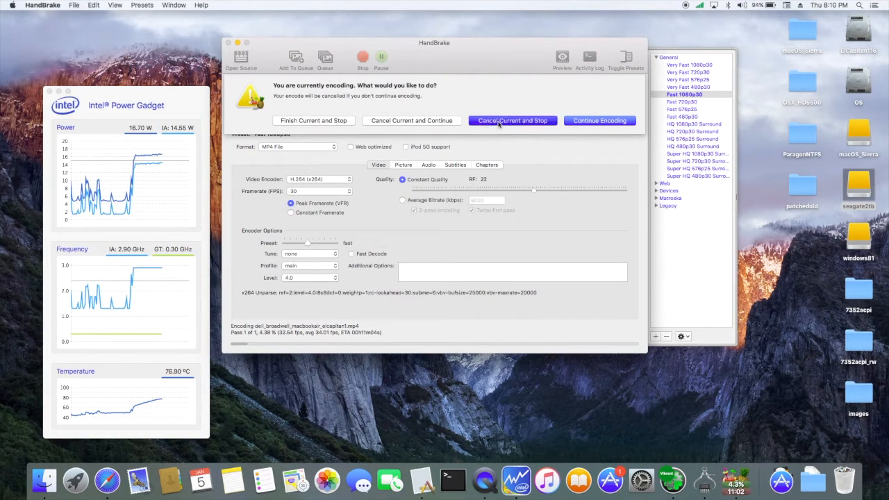
Cancel the current encode, quit HandBrake and close the Intel Power Gadget window.
click(512, 119)
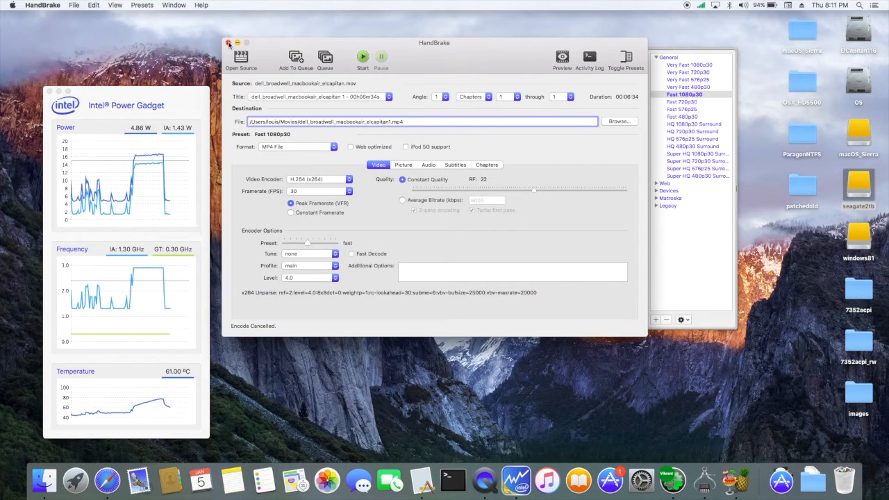
click(229, 43)
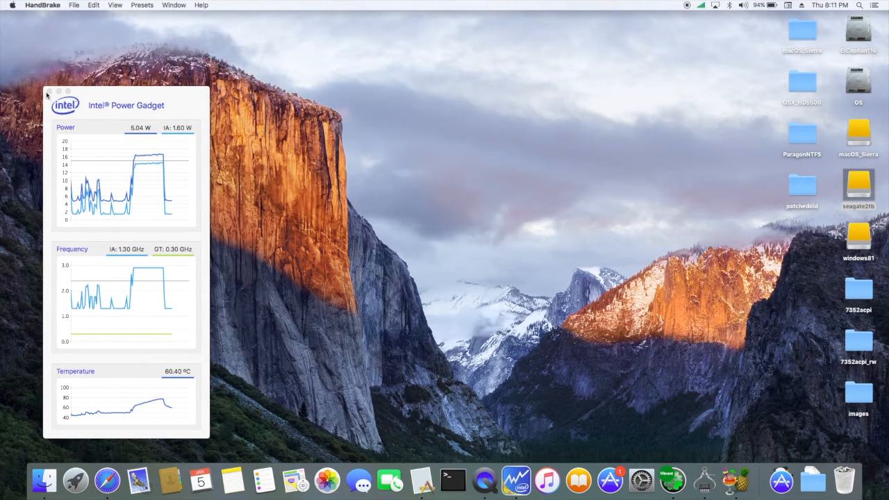
click(54, 90)
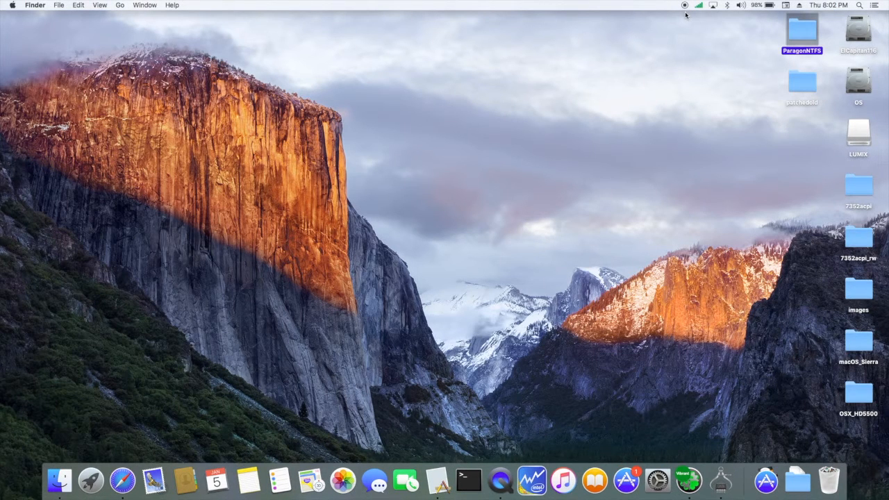
mouse_move(663, 66)
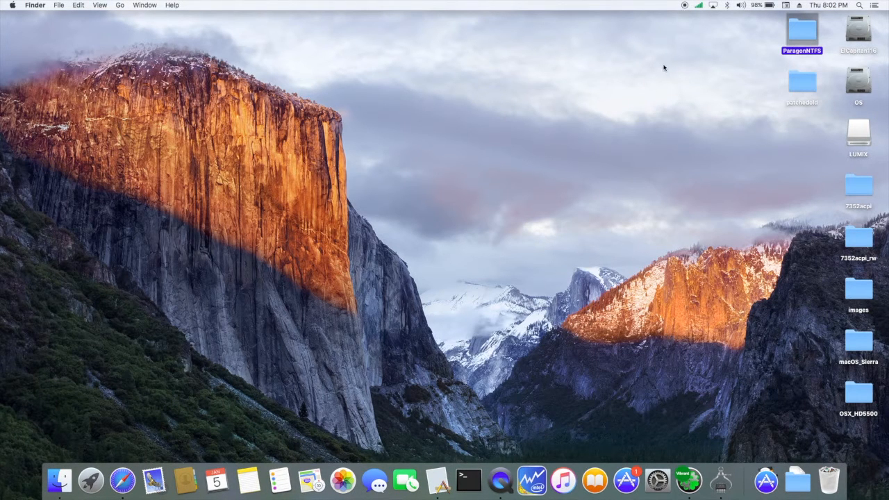
mouse_move(589, 132)
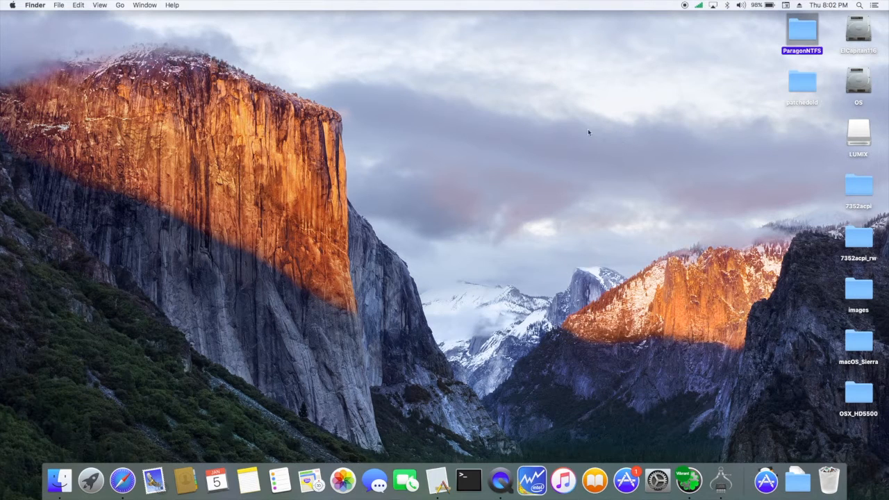
mouse_move(614, 115)
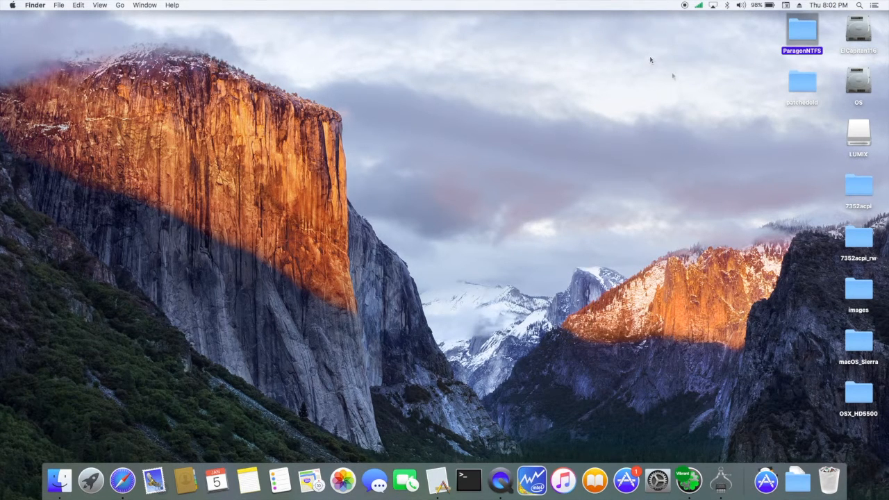
mouse_move(664, 75)
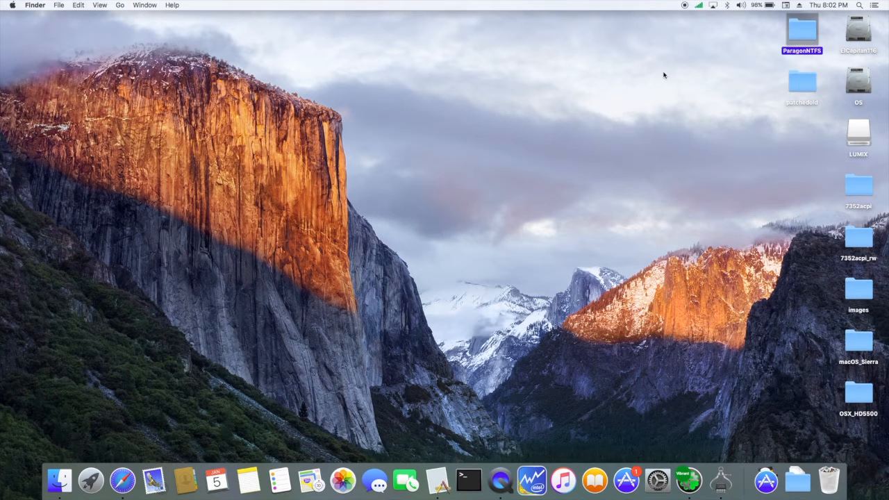
mouse_move(670, 64)
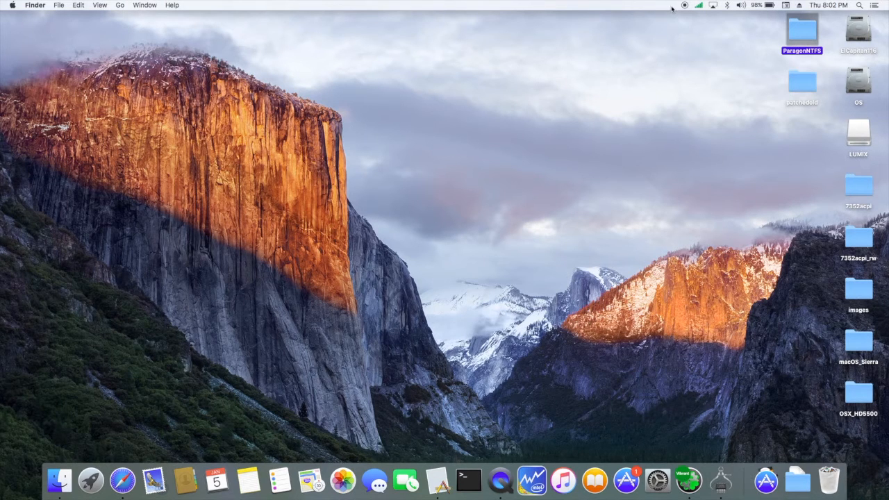
mouse_move(678, 30)
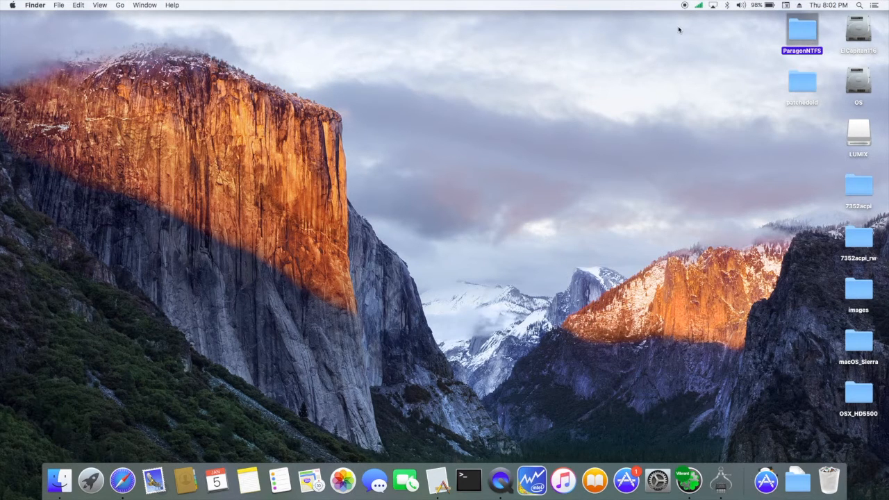